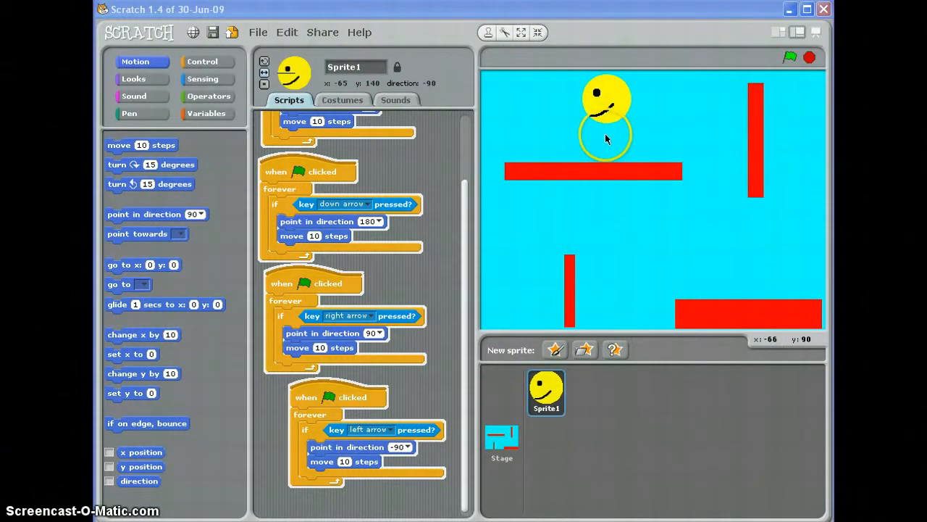
mouse_move(496, 315)
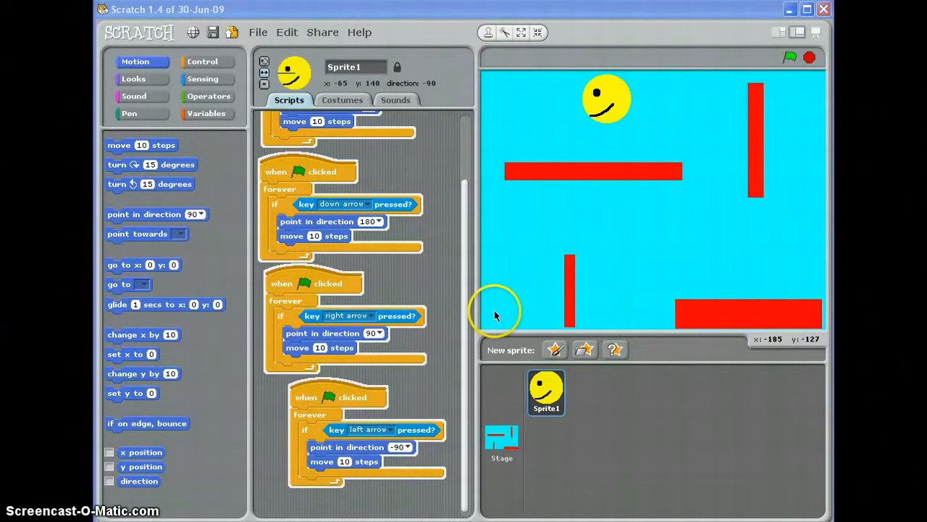
mouse_move(750, 163)
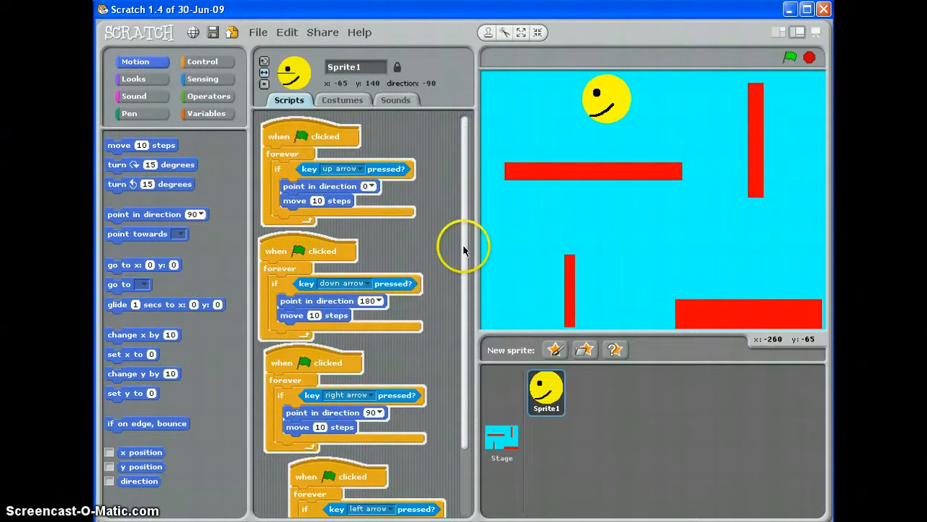
mouse_move(442, 179)
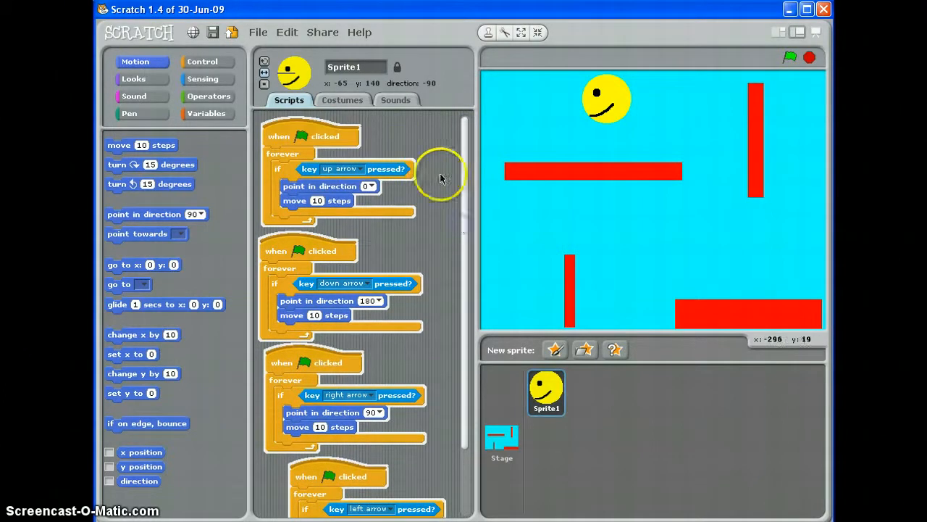
Step: Clean up the Scripts area so the four arrow-key scripts form an aligned column
right_click(435, 152)
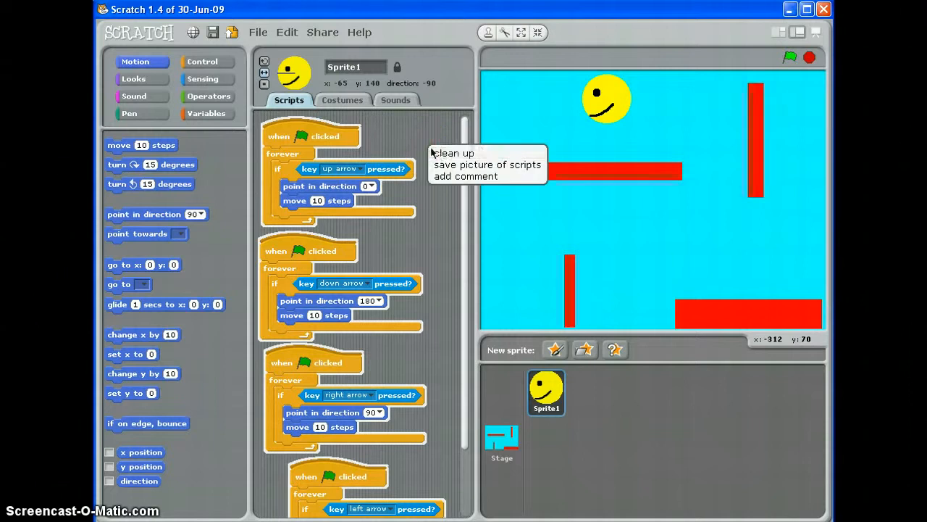
click(452, 153)
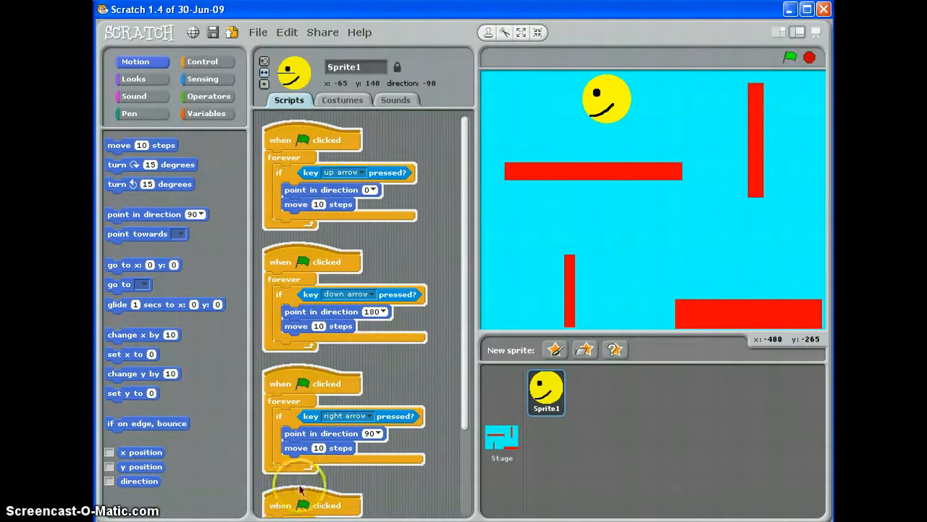
mouse_move(434, 181)
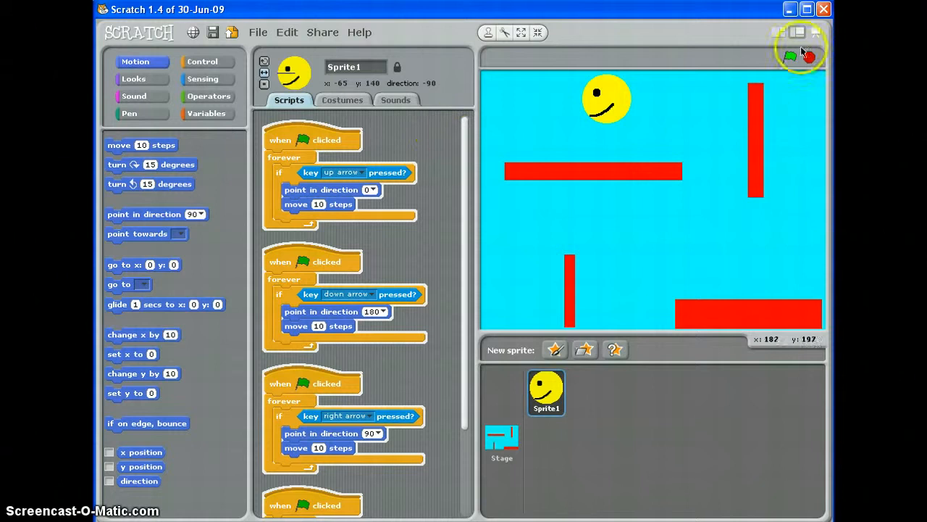
mouse_move(797, 32)
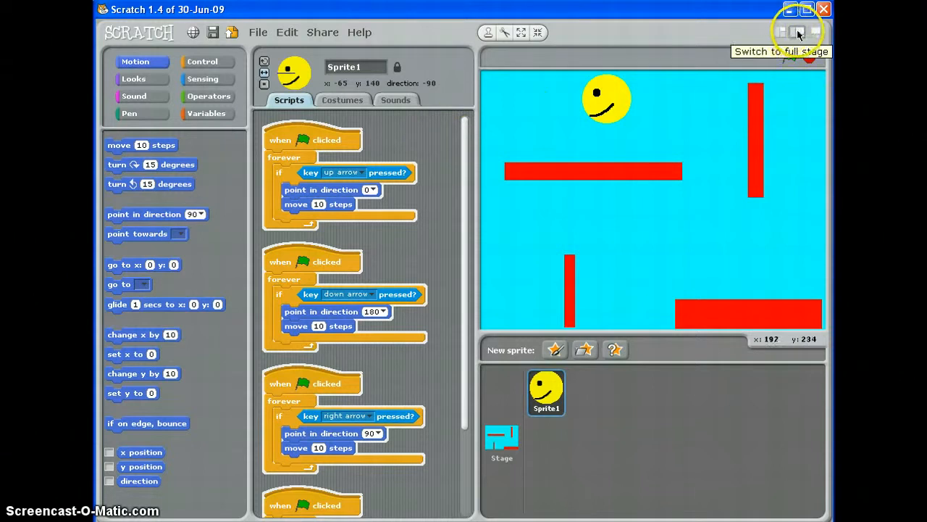
Step: Switch Scratch to the small stage layout for a wider script area
click(781, 31)
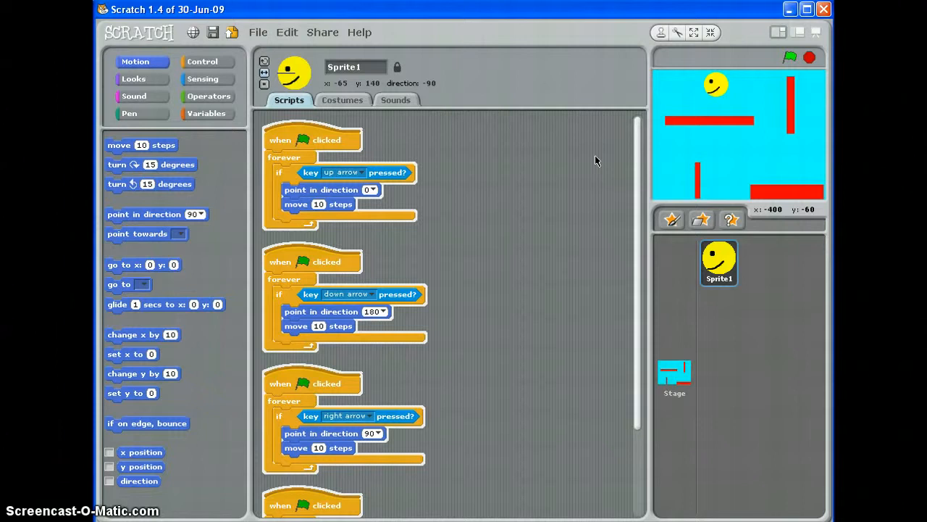
mouse_move(535, 212)
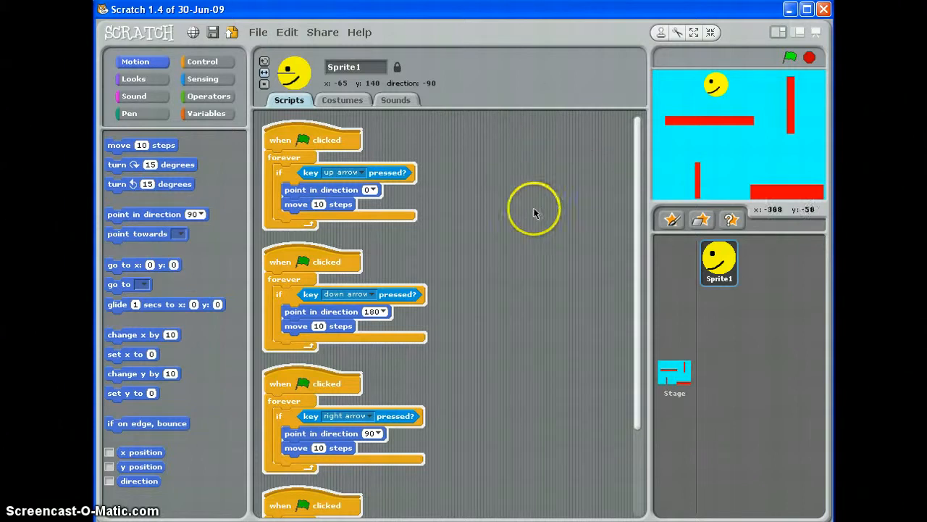
mouse_move(493, 312)
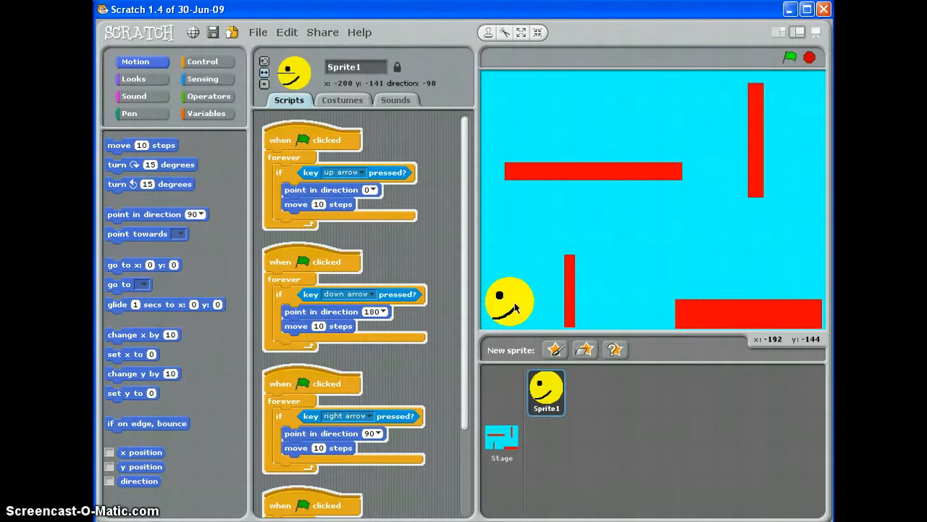
mouse_move(787, 33)
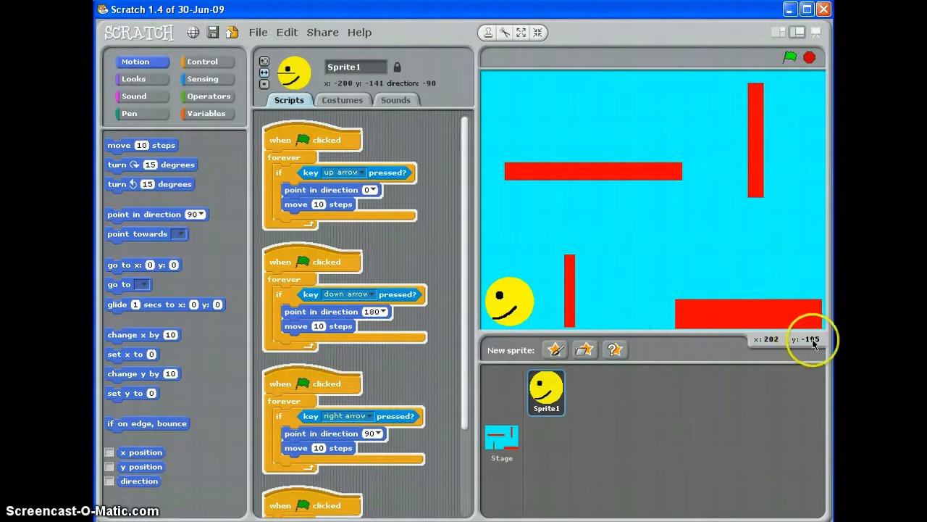
mouse_move(804, 342)
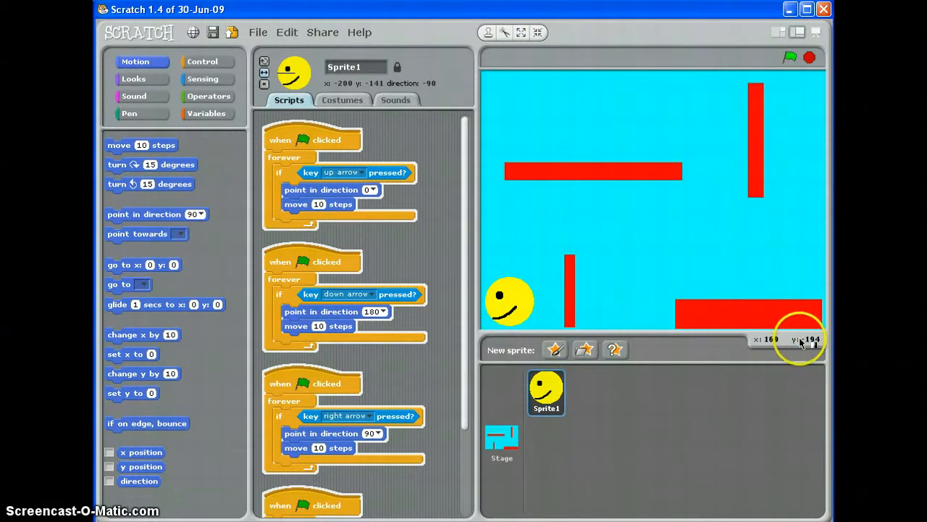
mouse_move(511, 308)
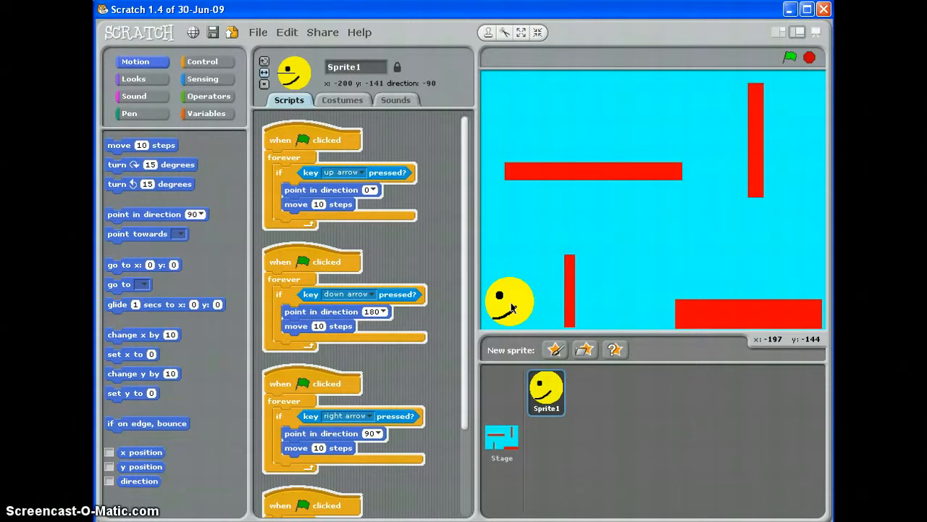
mouse_move(500, 174)
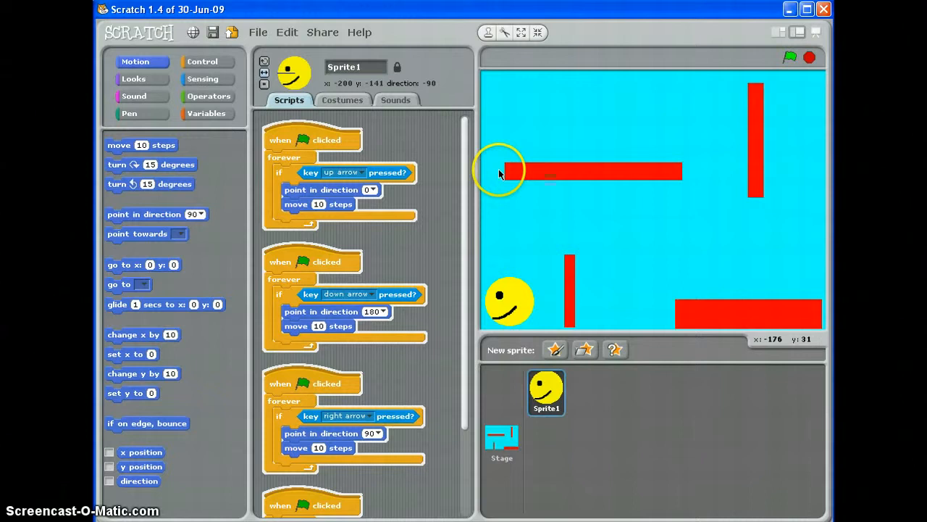
mouse_move(779, 33)
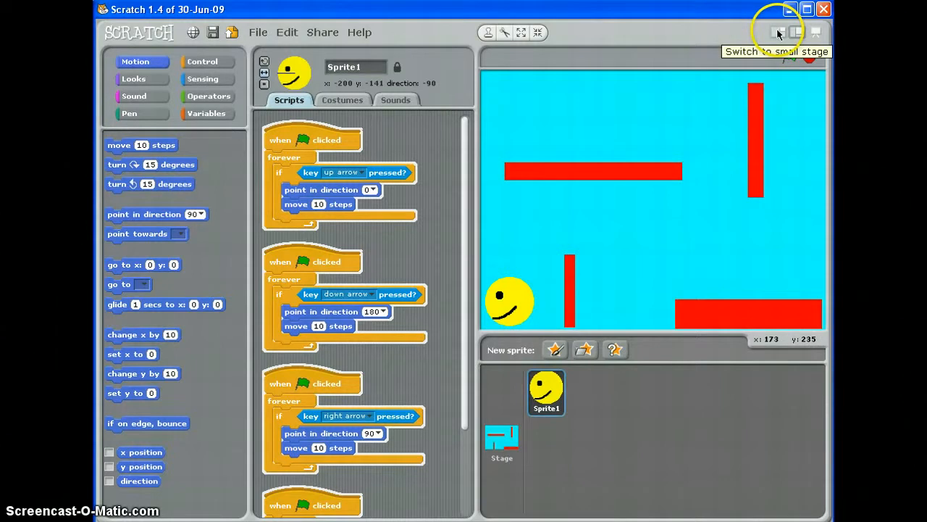
Step: On the small stage, build a 'when flag clicked' script with 'go to x: -200 y: -141'
click(779, 32)
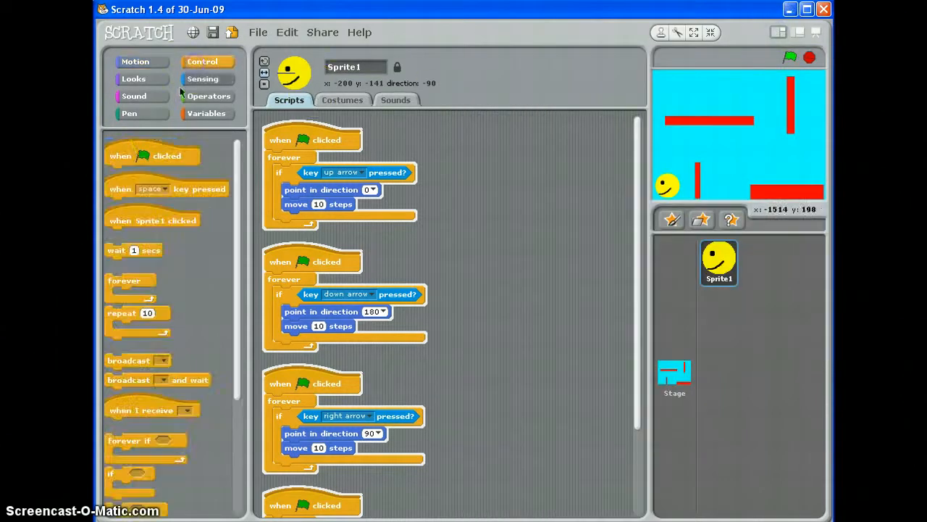
drag(152, 156, 518, 134)
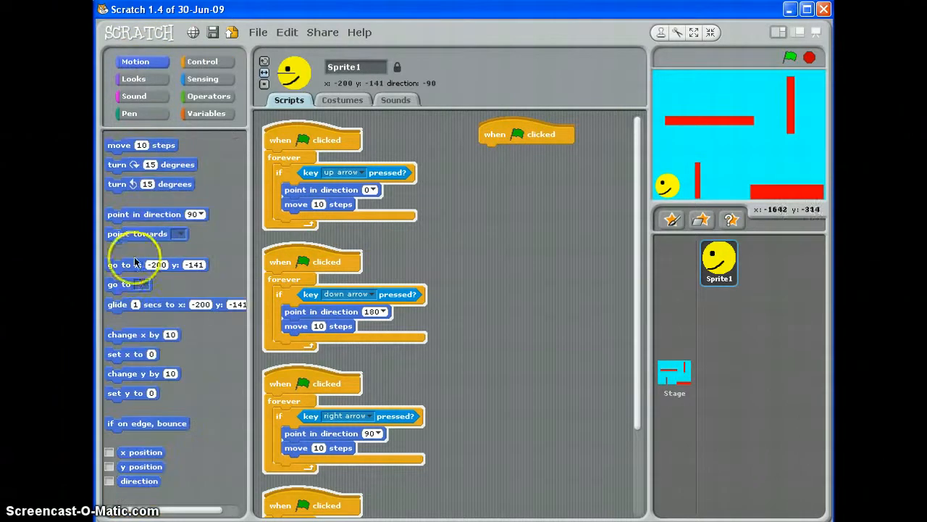
drag(156, 264, 534, 160)
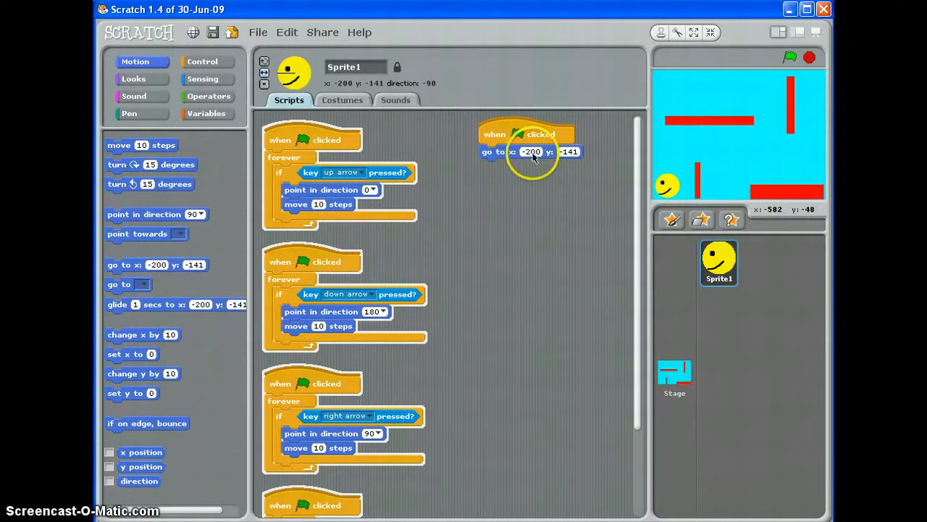
mouse_move(594, 174)
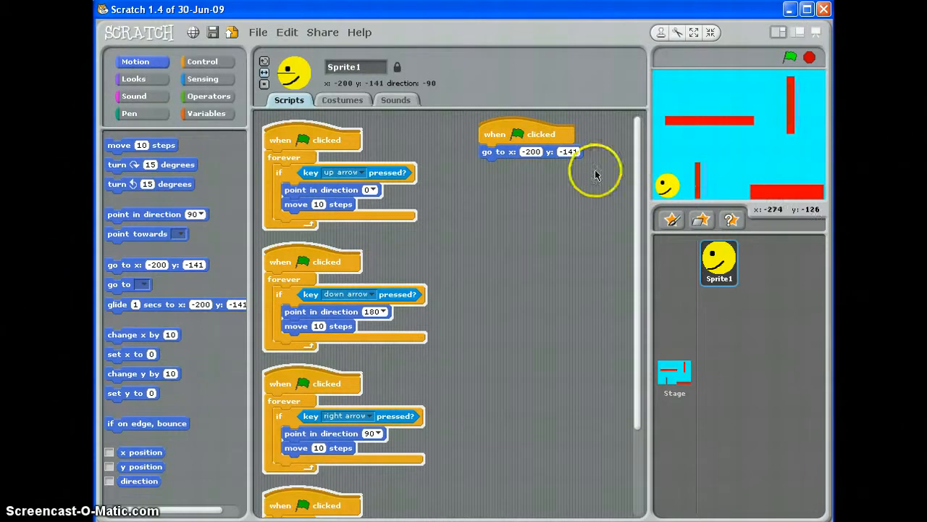
mouse_move(558, 151)
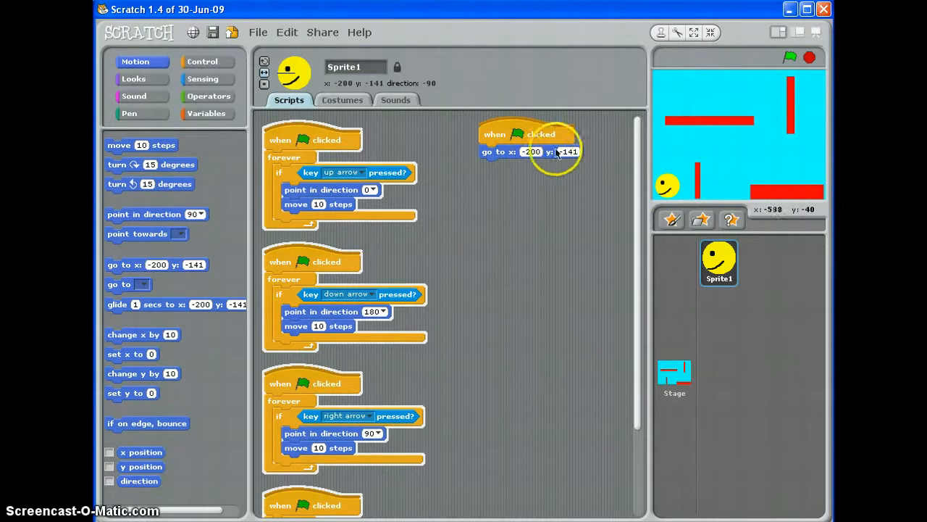
mouse_move(511, 152)
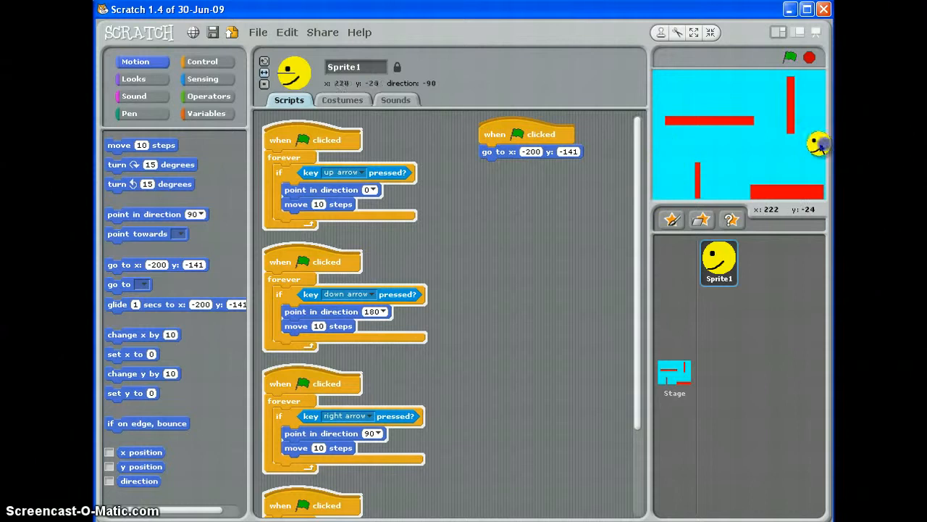
click(790, 57)
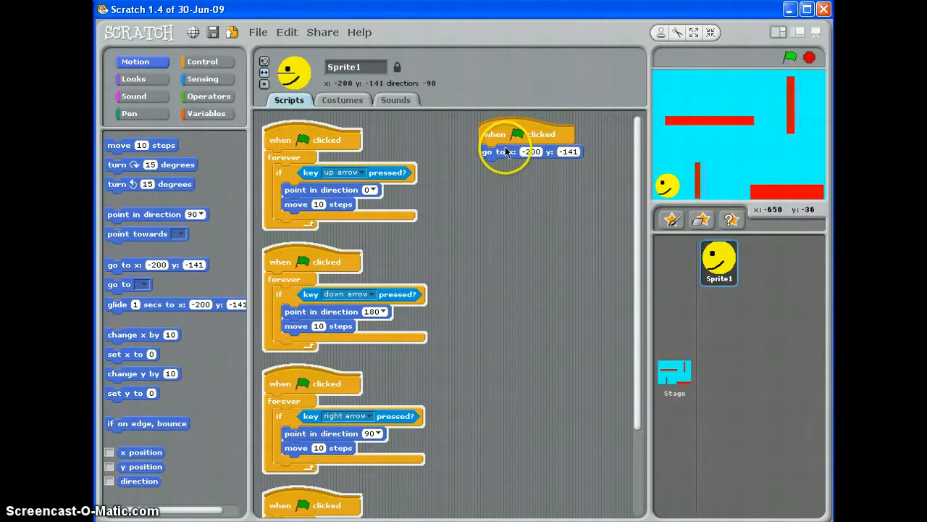
drag(507, 152, 507, 173)
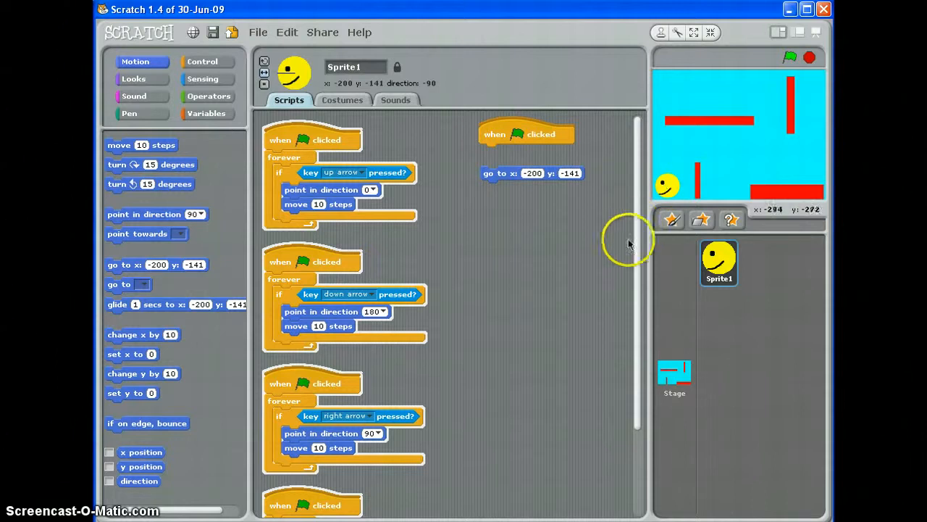
drag(532, 173, 529, 151)
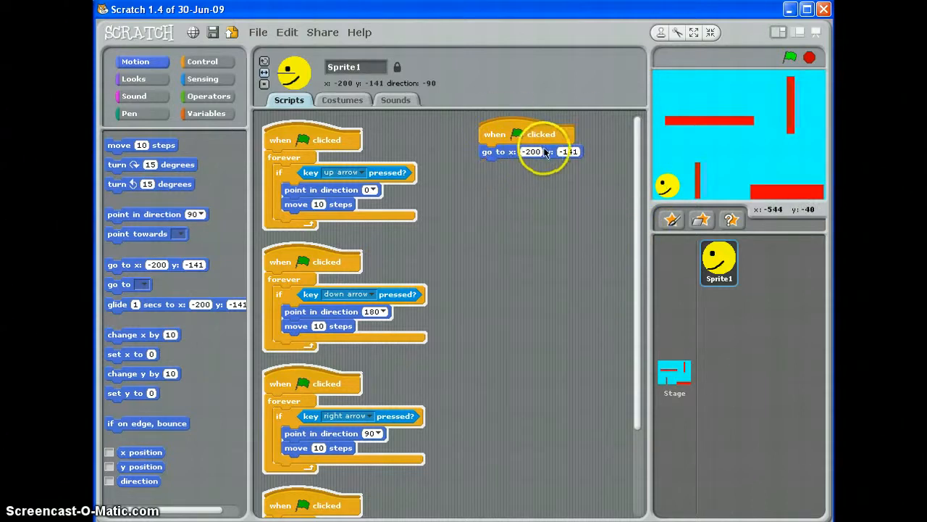
mouse_move(665, 187)
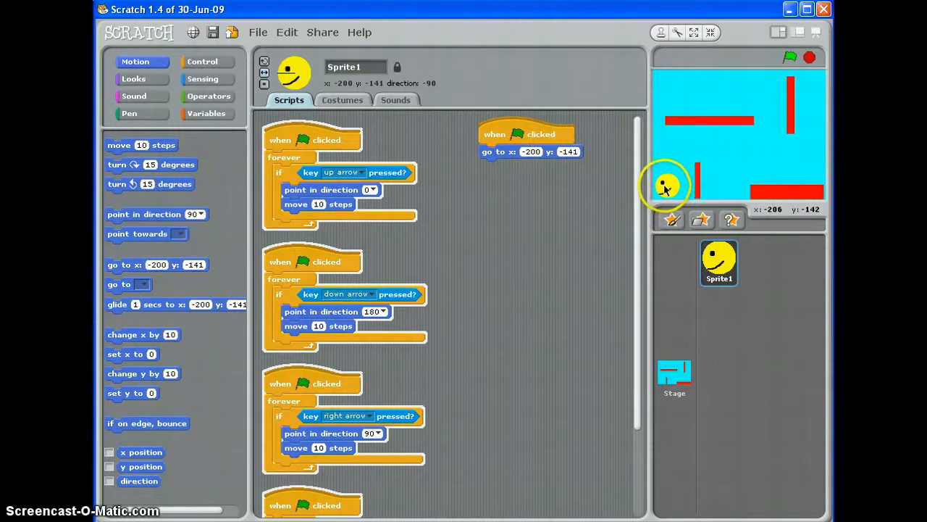